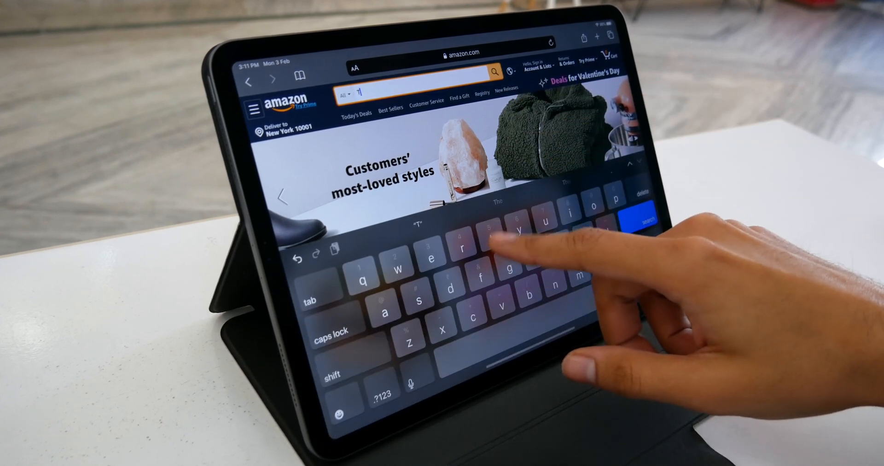
# Search Amazon for 'T5 ssd' and open the Rose Gold Samsung T5 1TB result
pyautogui.write('5 ssd')
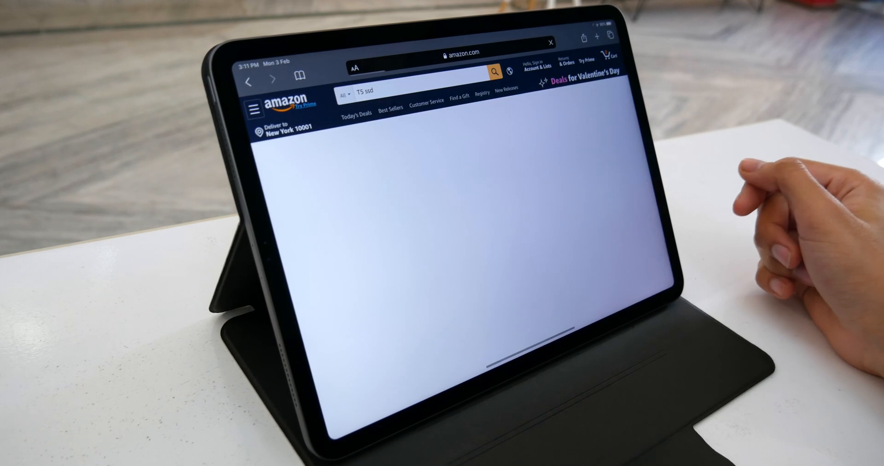
pyautogui.click(492, 71)
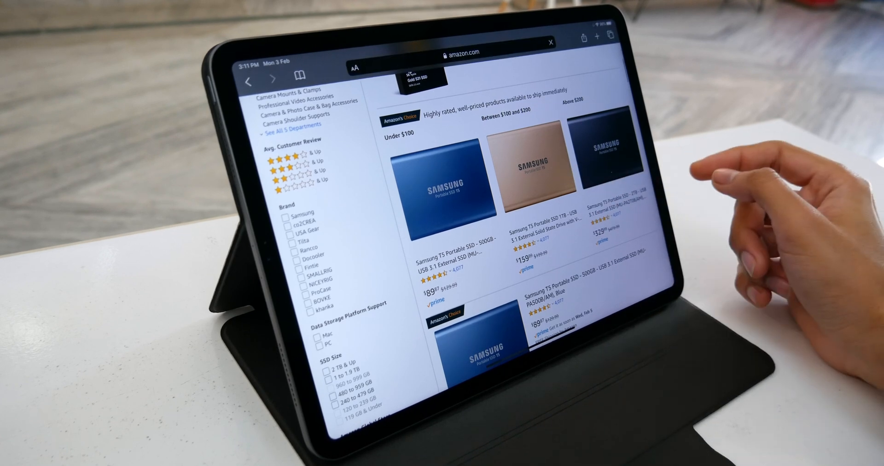
pyautogui.click(533, 164)
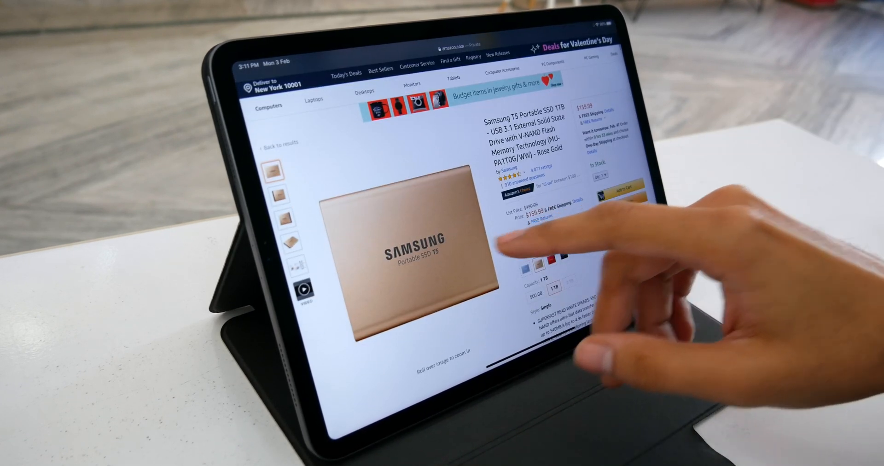
# Browse the product's other photos and scroll down its page
pyautogui.click(294, 260)
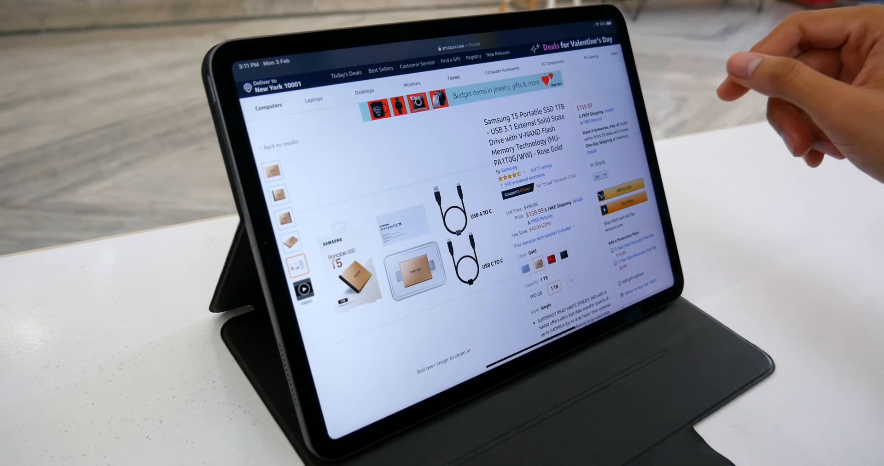
pyautogui.click(350, 270)
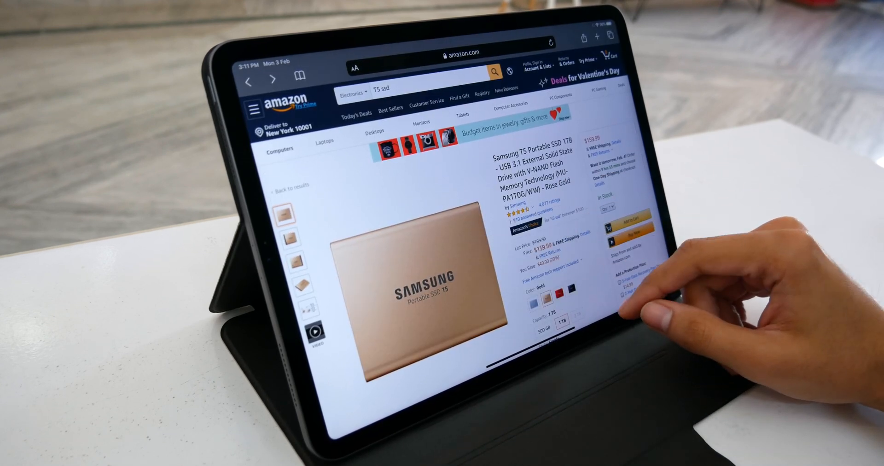
pyautogui.scroll(-3)
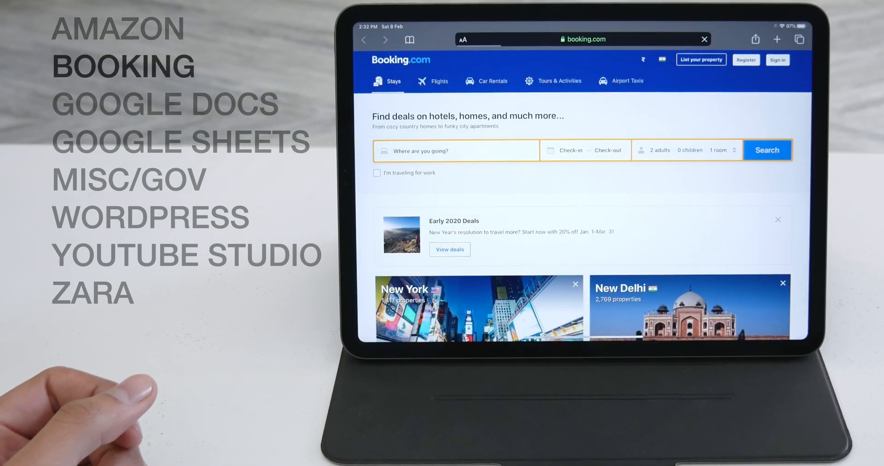
# Search Booking.com for Singapore stays on March 23–27, 2020 and browse the results toward Marina Bay Sands
pyautogui.click(777, 60)
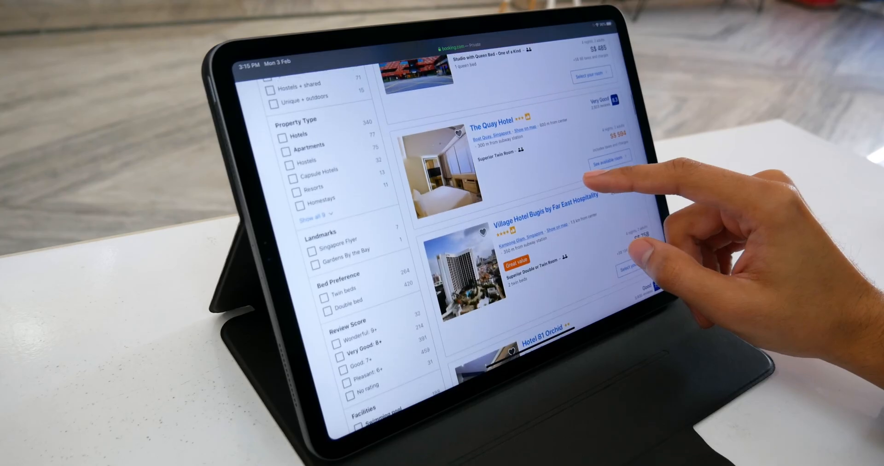
pyautogui.scroll(-3)
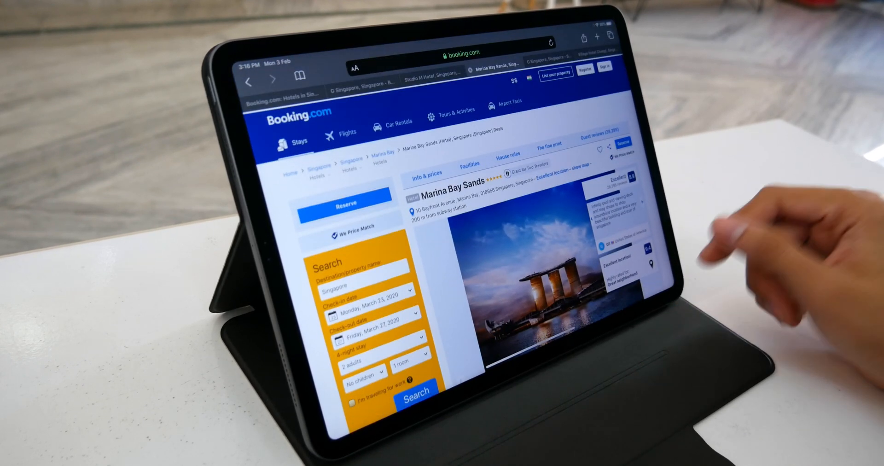
# Bookmark all open tabs, then move Safari into a floating Slide Over side window
pyautogui.click(299, 75)
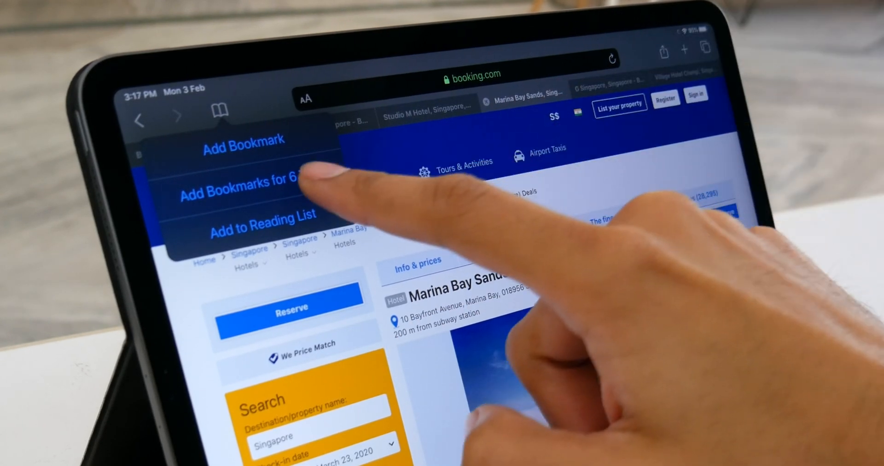
pyautogui.click(244, 188)
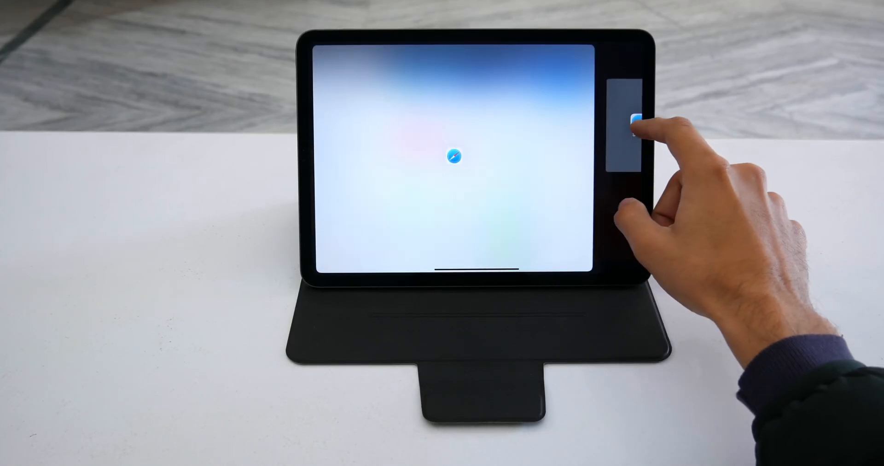
pyautogui.click(648, 119)
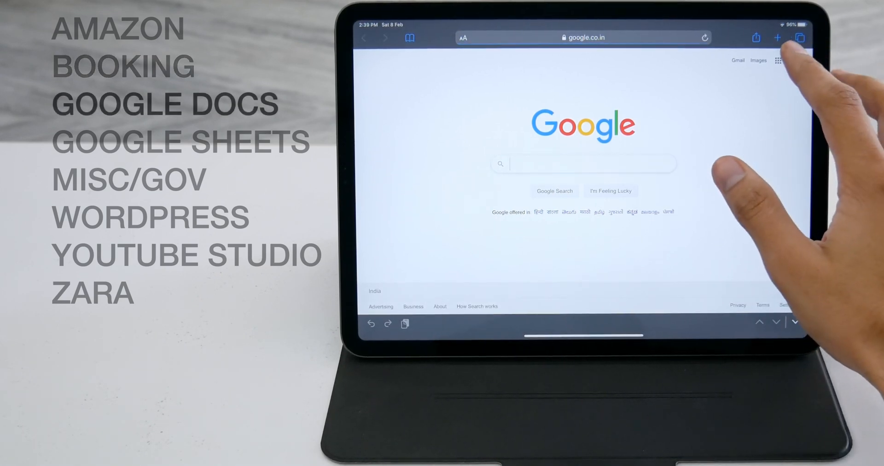
# Browse the Google apps menu on google.co.in and pick an app from it
pyautogui.click(779, 61)
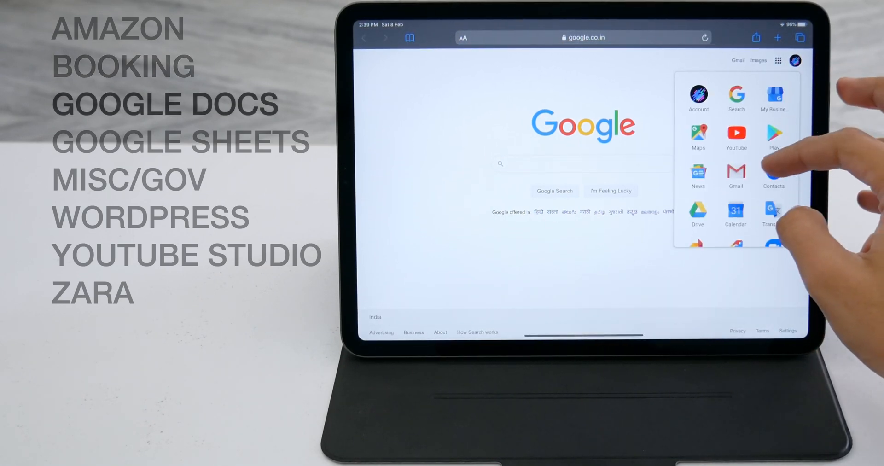
pyautogui.scroll(-3)
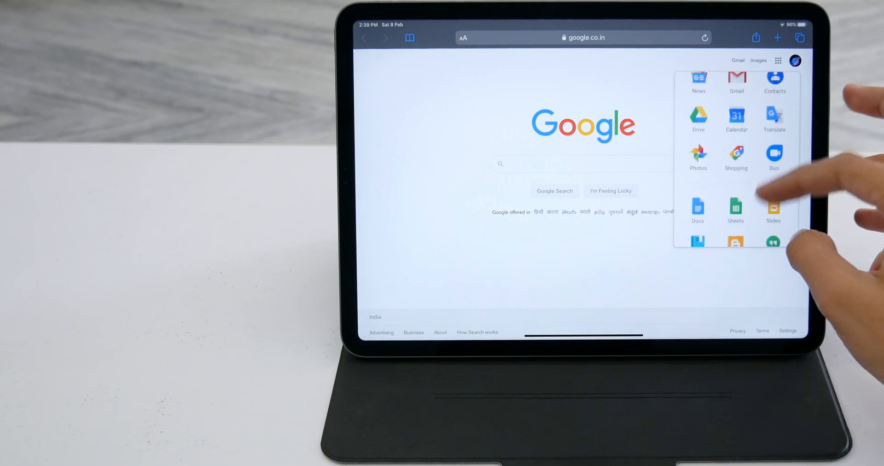
pyautogui.click(697, 207)
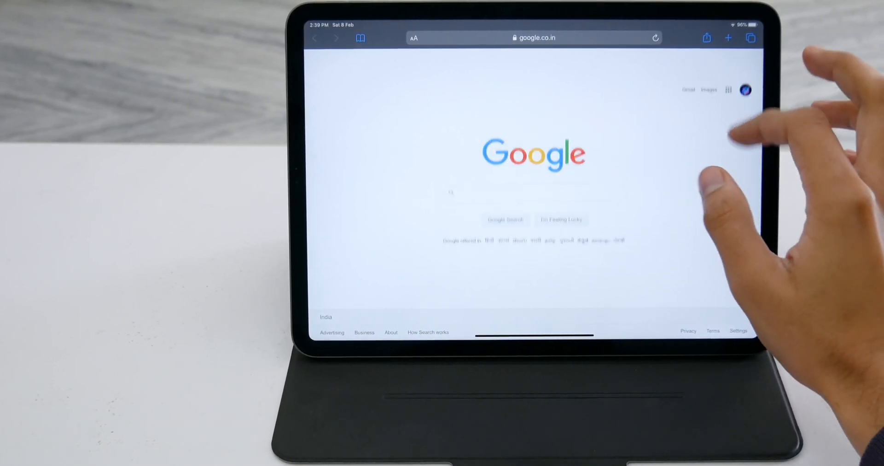
# Reopen the Google apps menu and launch Google Docs from it
pyautogui.click(727, 89)
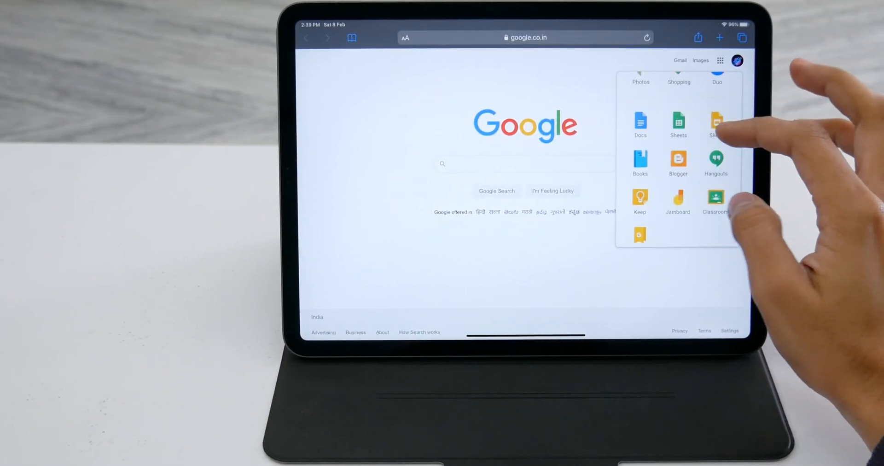
pyautogui.click(640, 124)
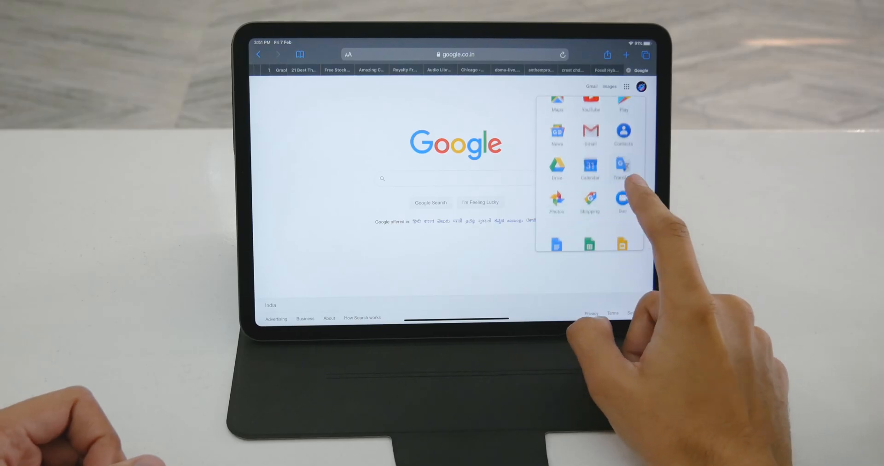
pyautogui.scroll(-3)
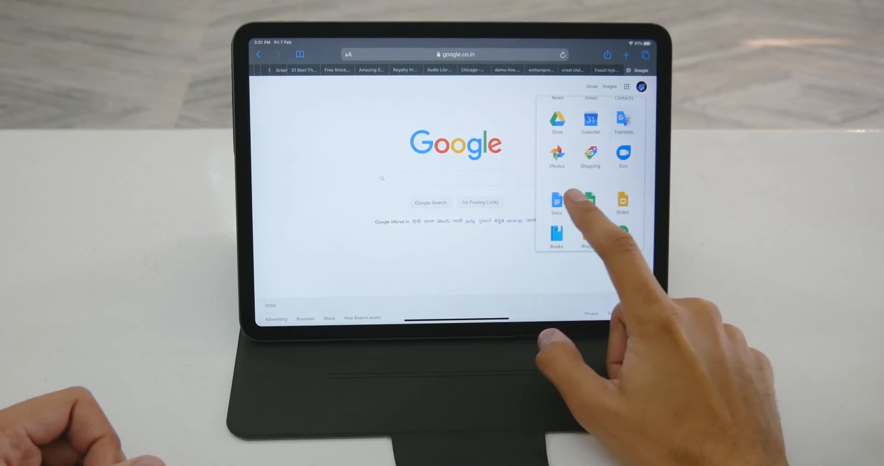
pyautogui.click(556, 202)
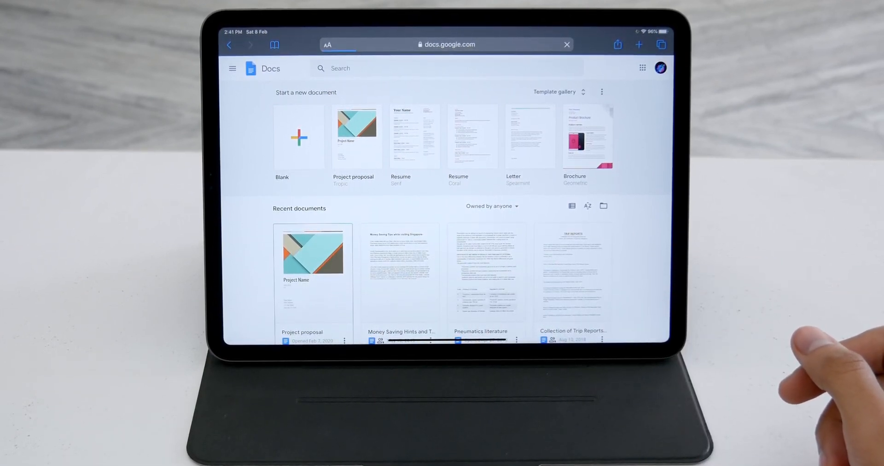
# Open the Project proposal document and select a stretch of text in its Overview paragraph
pyautogui.click(312, 254)
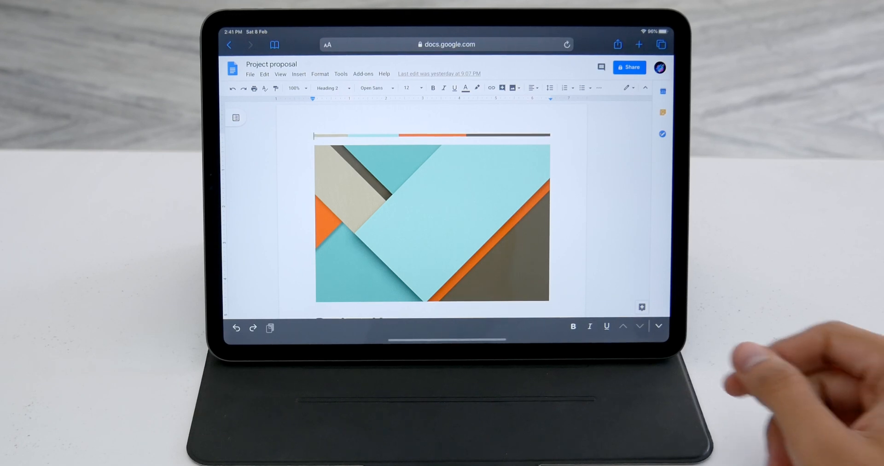
pyautogui.scroll(-3)
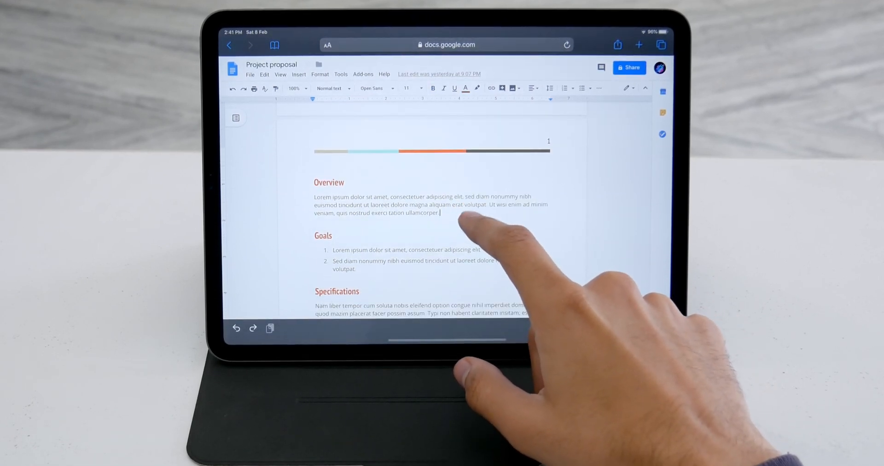
pyautogui.doubleClick(472, 206)
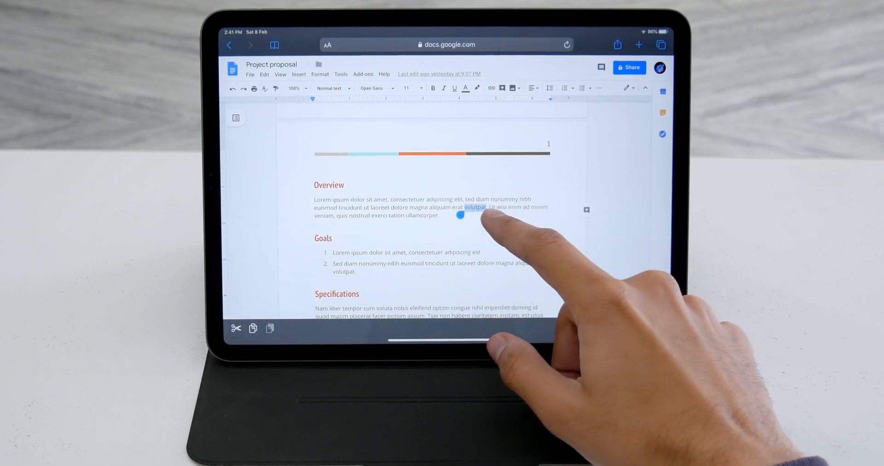
pyautogui.moveTo(461, 213); pyautogui.dragTo(446, 214)
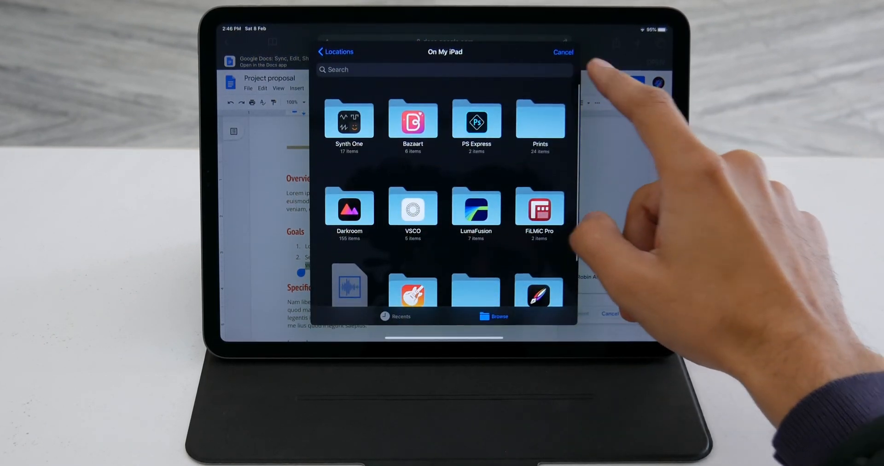
# Insert a picture from the iPad's files, then print the proposal via 'Print from my computer'
pyautogui.click(562, 52)
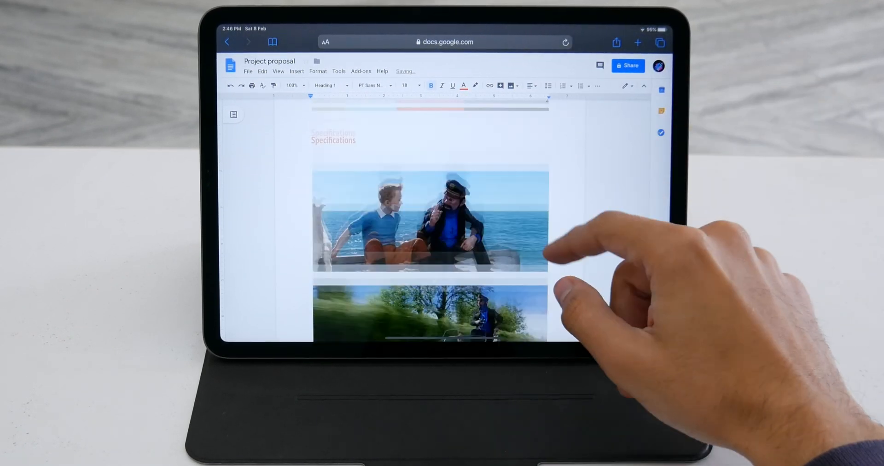
pyautogui.scroll(-3)
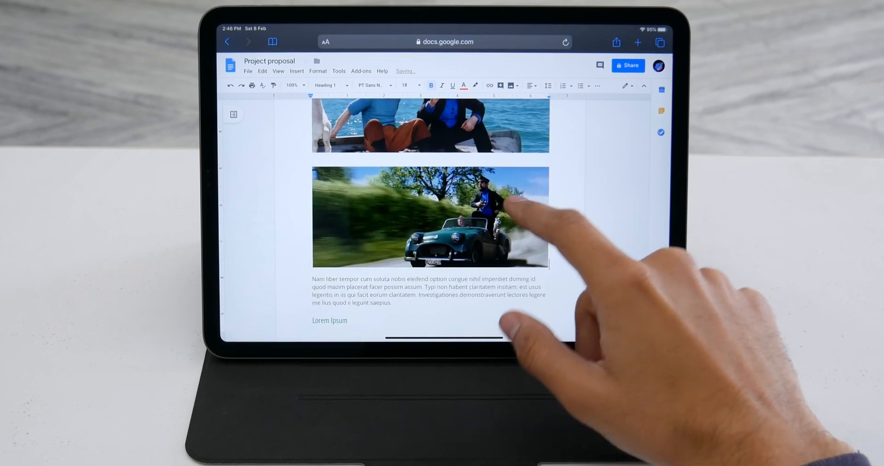
pyautogui.click(429, 169)
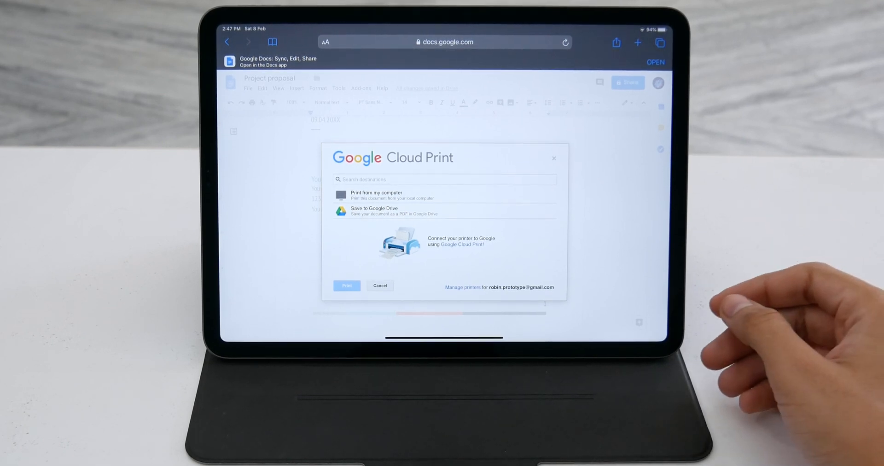
pyautogui.click(379, 285)
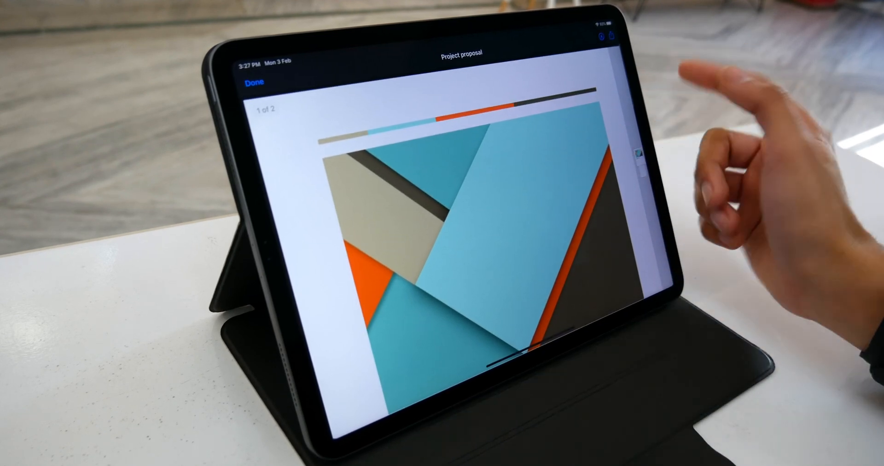
# Bring up the sharing options for the proposal's PDF preview and choose one
pyautogui.click(600, 35)
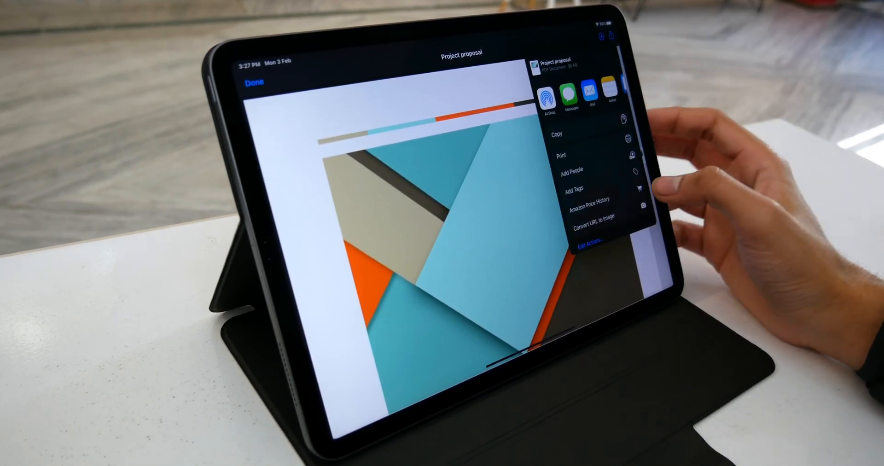
pyautogui.click(559, 155)
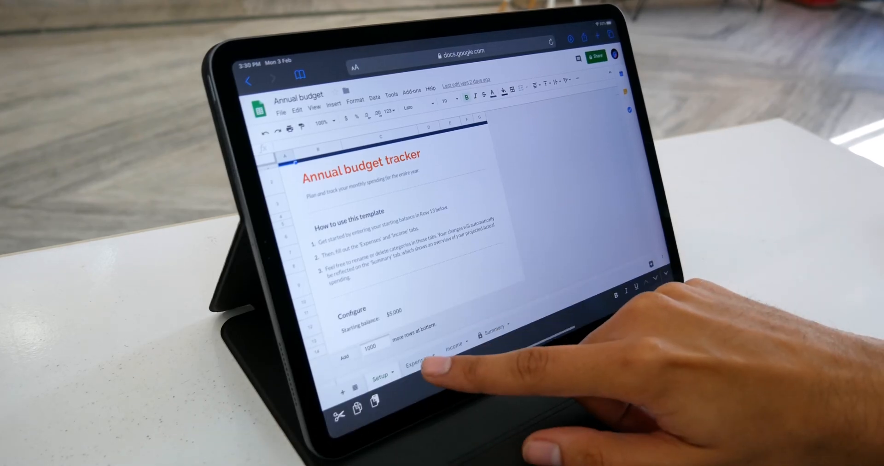
# Browse the Expenses and Income sheets and show the cell context menu on an Income cell
pyautogui.click(417, 357)
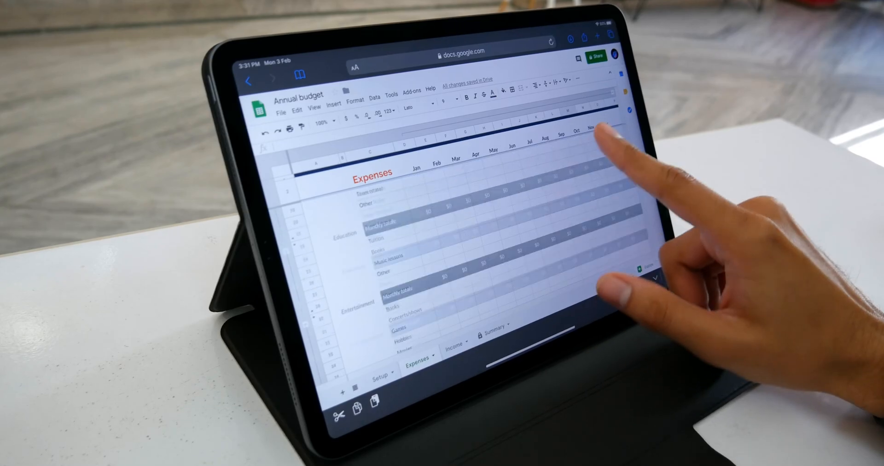
pyautogui.click(452, 342)
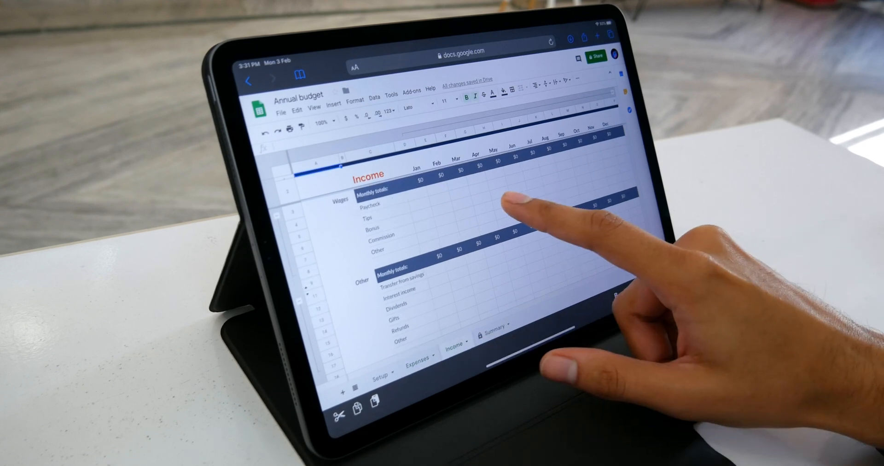
pyautogui.rightClick(507, 204)
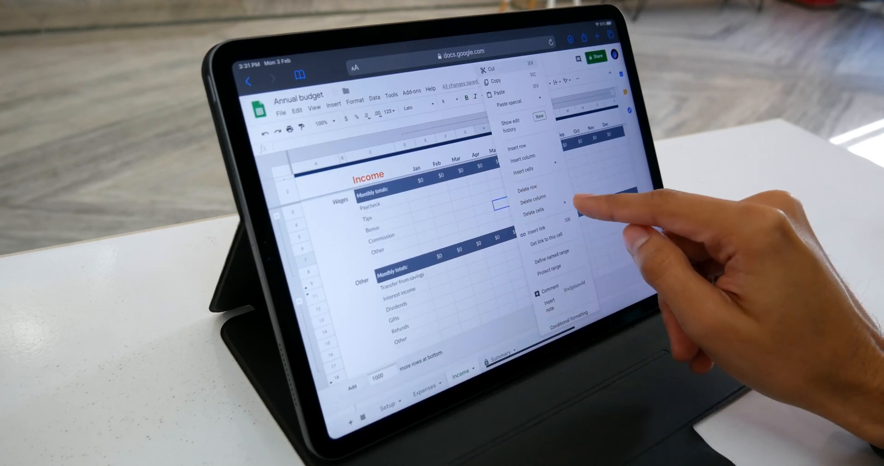
# Show the Add-ons menu options in the Annual budget tracker
pyautogui.click(412, 109)
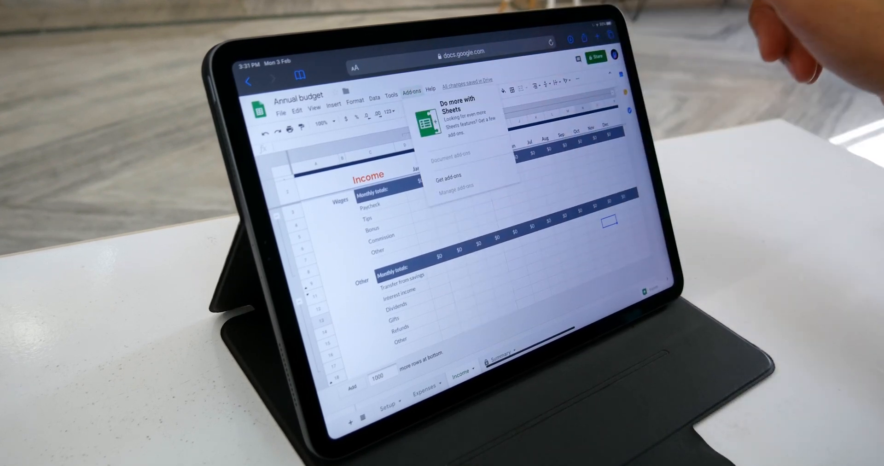
pyautogui.click(305, 89)
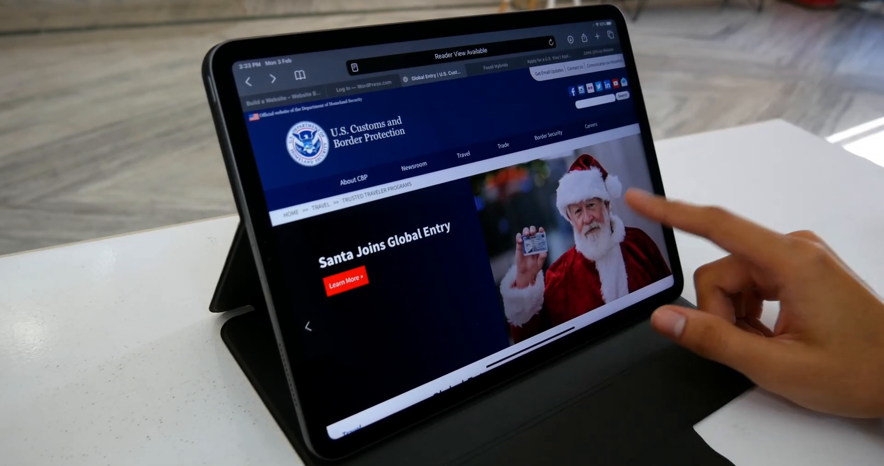
# Switch to the U.S. visa application site and view its Visa Application Center FAQ
pyautogui.click(461, 153)
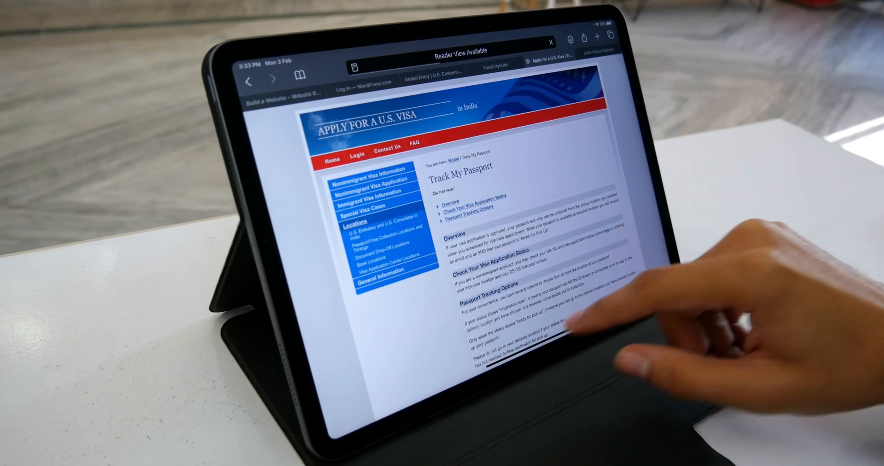
pyautogui.click(381, 221)
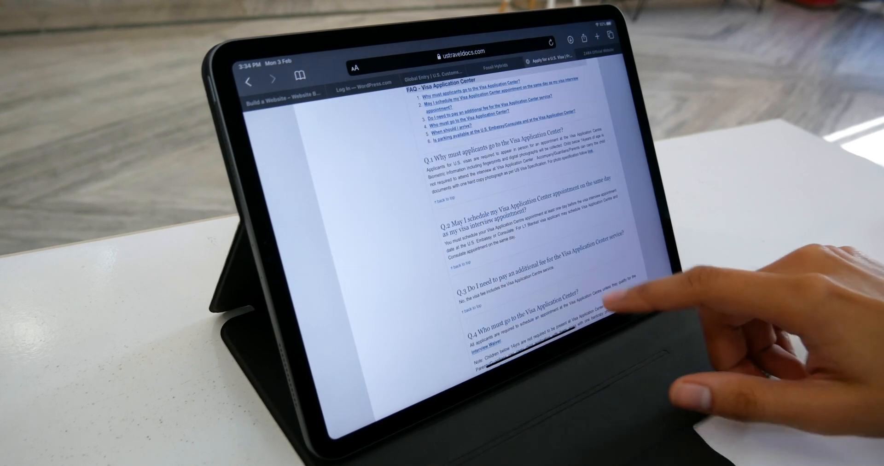
# Switch to the Fossil Hybrids subreddit tab and scroll down through its watch posts
pyautogui.click(495, 64)
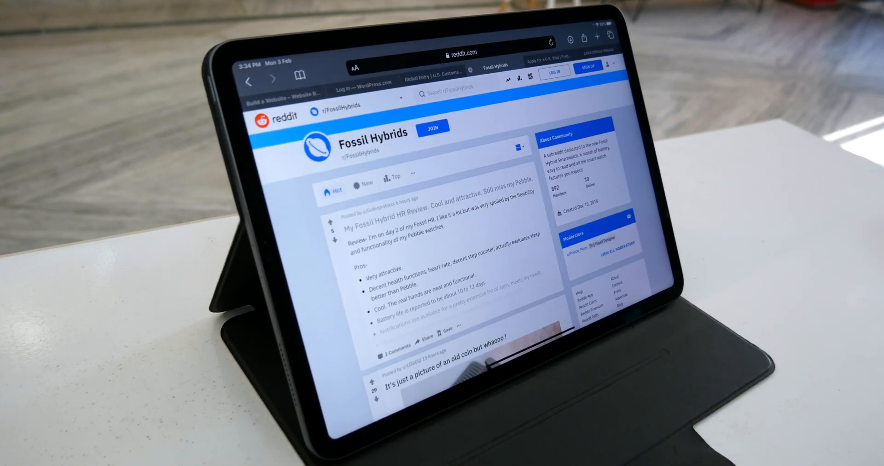
pyautogui.scroll(-3)
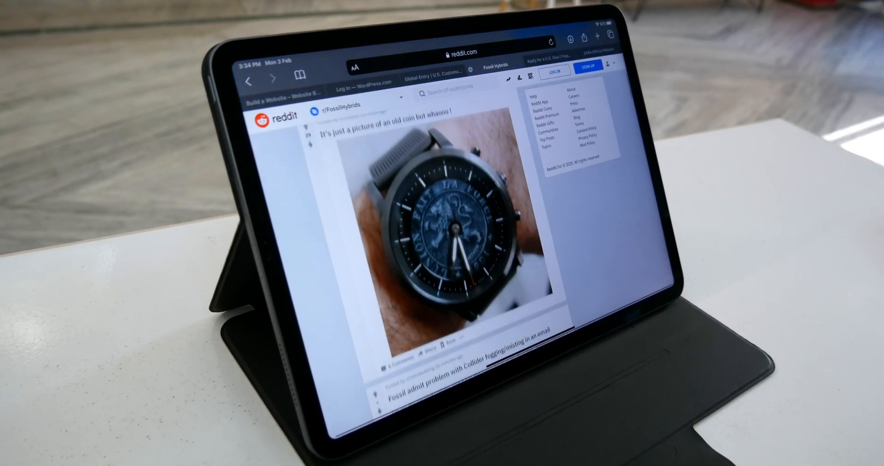
pyautogui.scroll(-3)
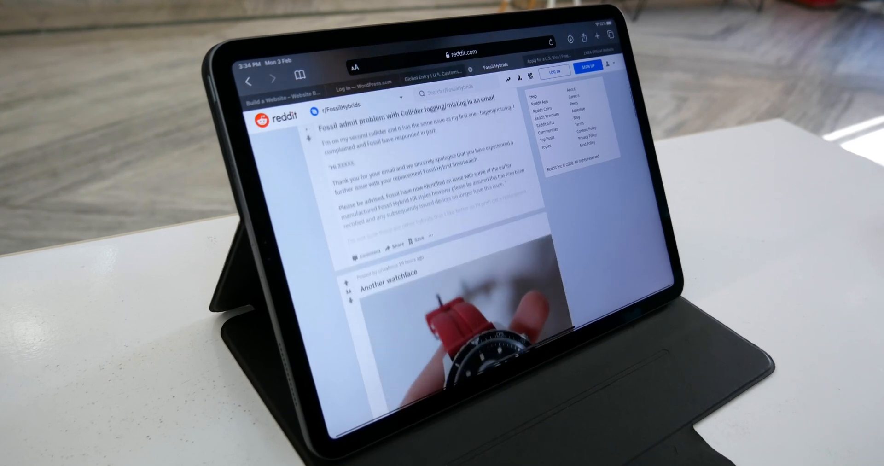
pyautogui.scroll(-3)
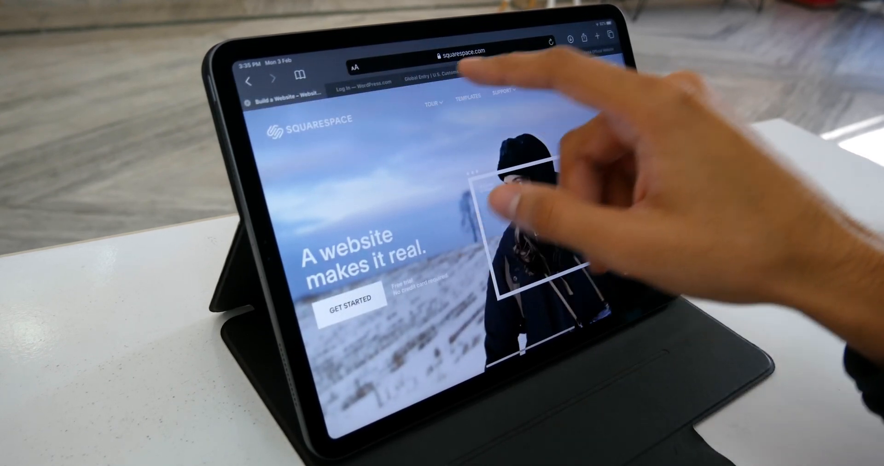
# Switch to the Squarespace homepage tab
pyautogui.click(432, 103)
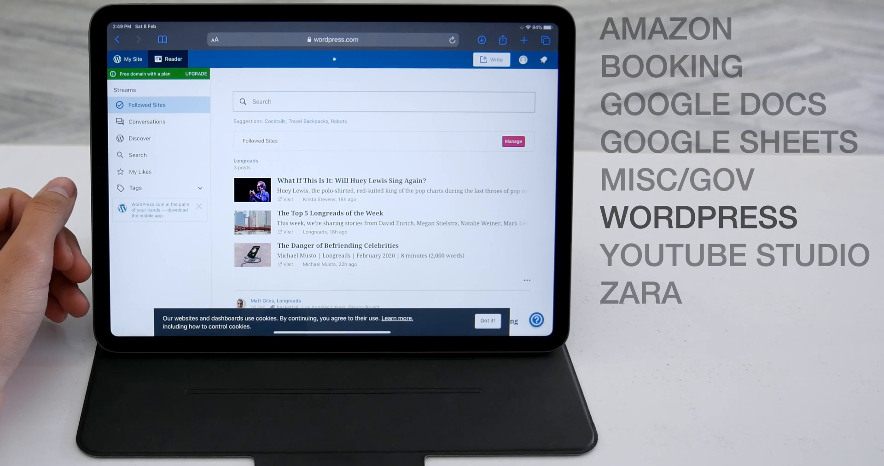
# Visit My Home and Stats and Insights, return to My Home and start editing the homepage
pyautogui.click(128, 59)
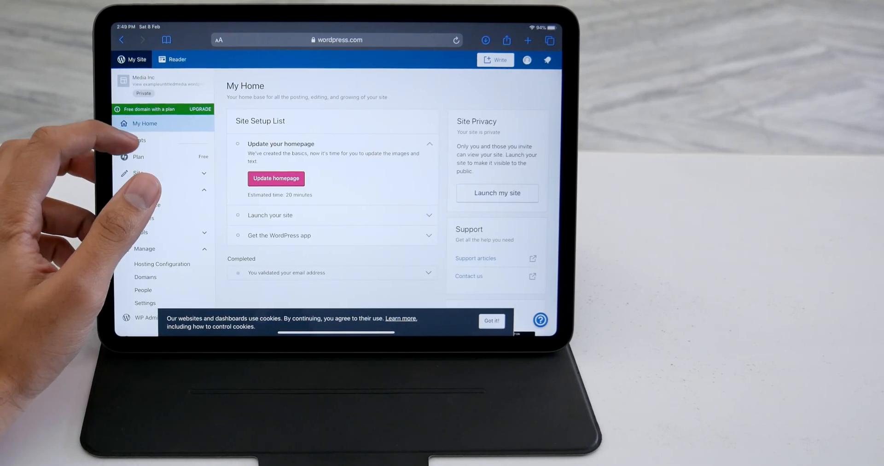
pyautogui.click(149, 140)
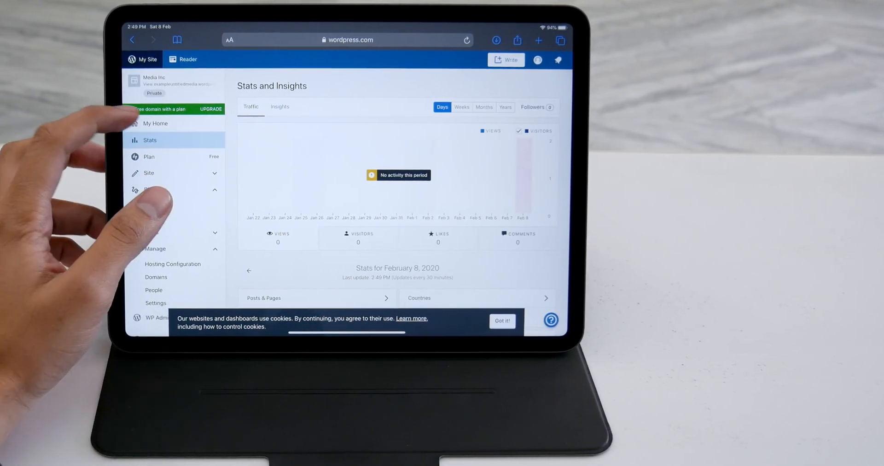
pyautogui.click(154, 123)
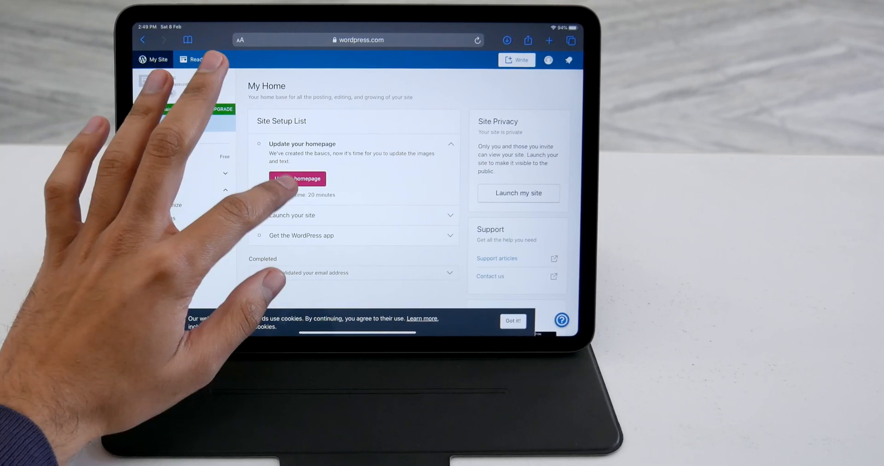
pyautogui.click(298, 178)
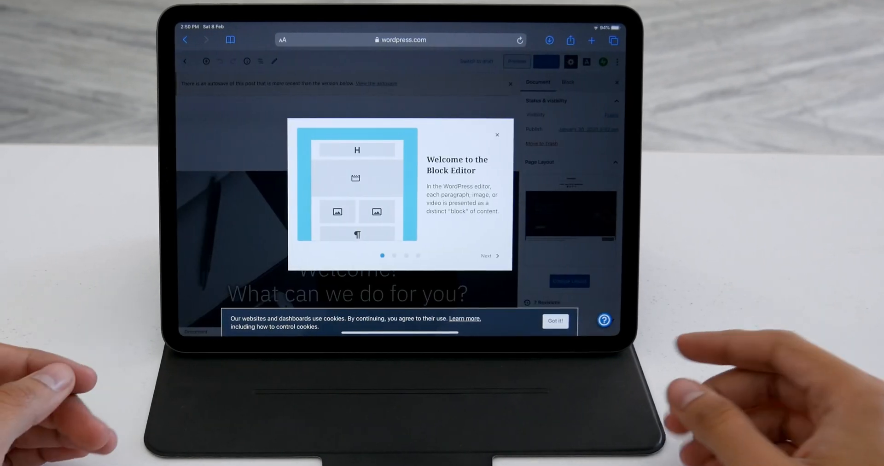
# Dismiss the welcome notice and select the paragraph beside the woman's photo in the About Us blocks
pyautogui.click(489, 256)
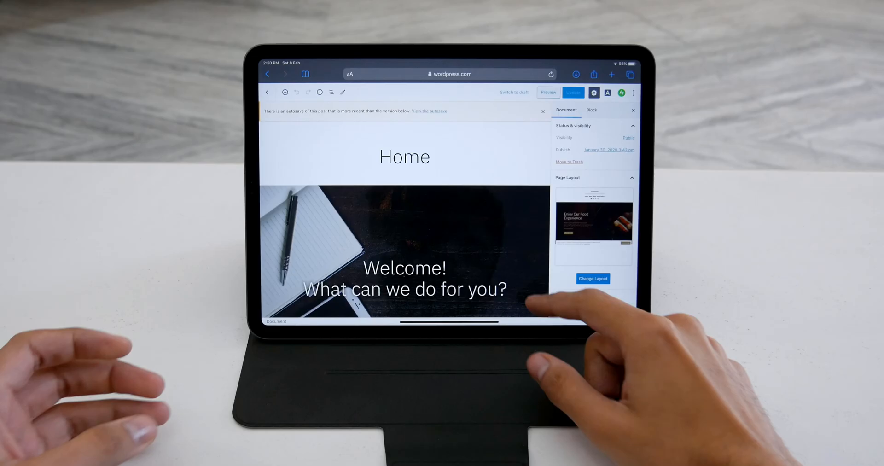
pyautogui.scroll(-3)
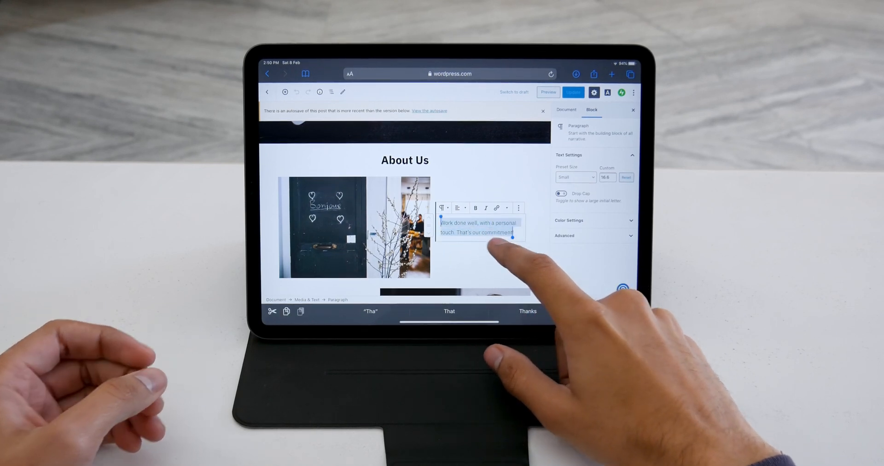
pyautogui.scroll(-3)
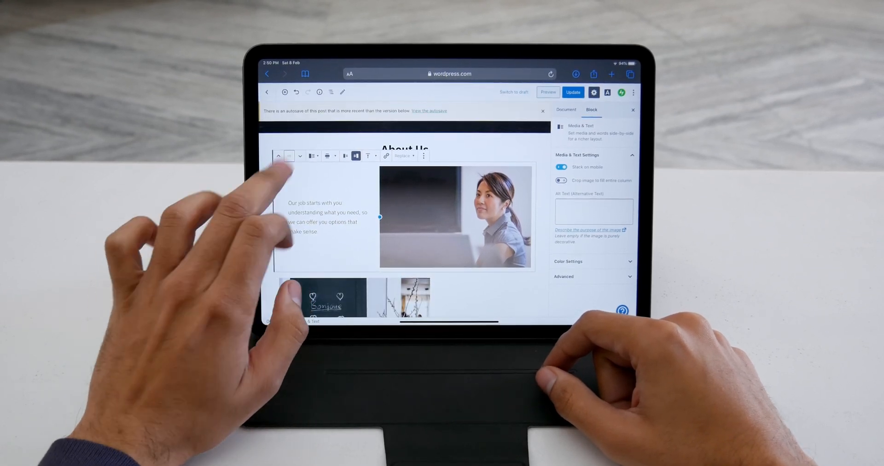
pyautogui.scroll(-3)
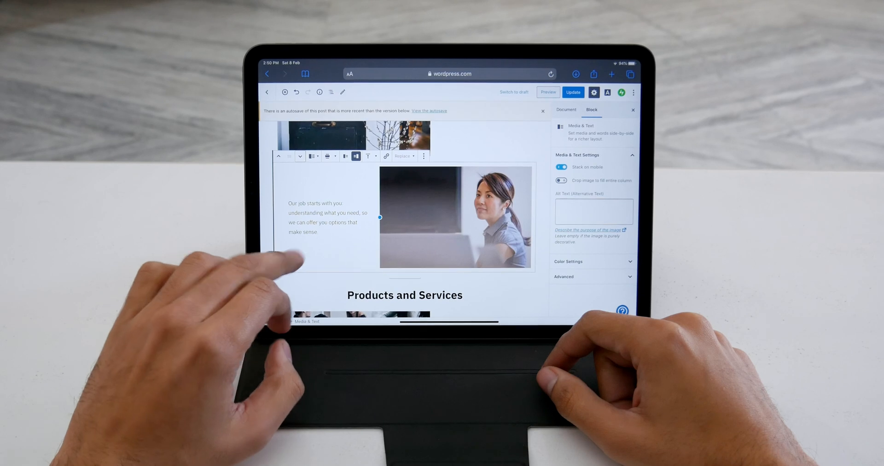
pyautogui.click(326, 218)
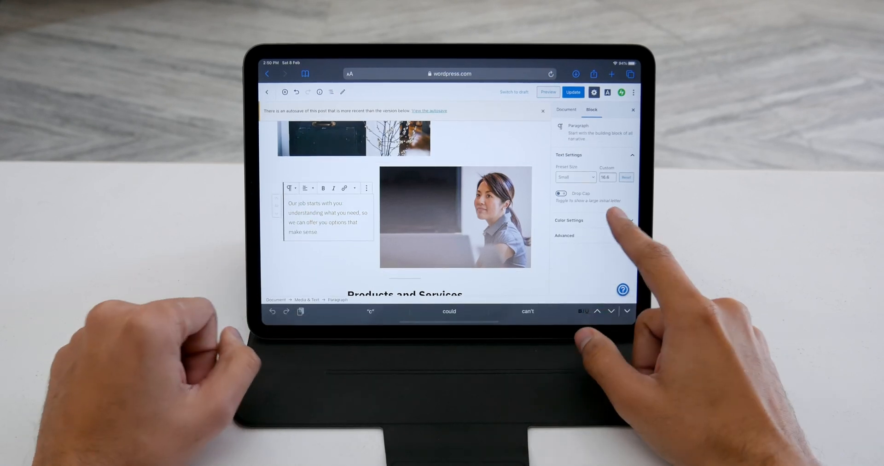
# Expand the paragraph's Color Settings and choose an item from the editor's options list
pyautogui.click(569, 220)
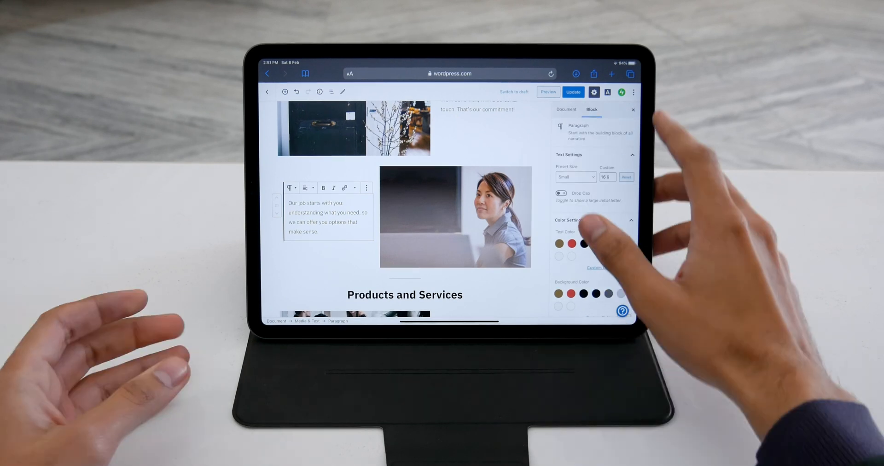
pyautogui.click(633, 92)
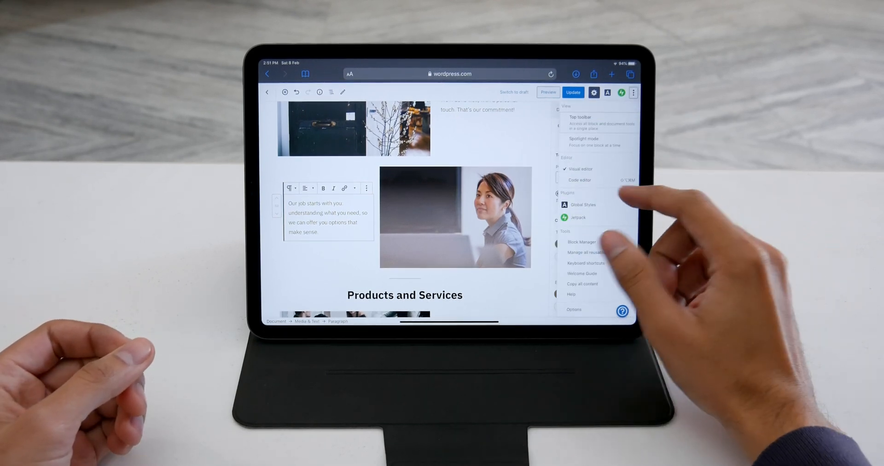
pyautogui.click(579, 180)
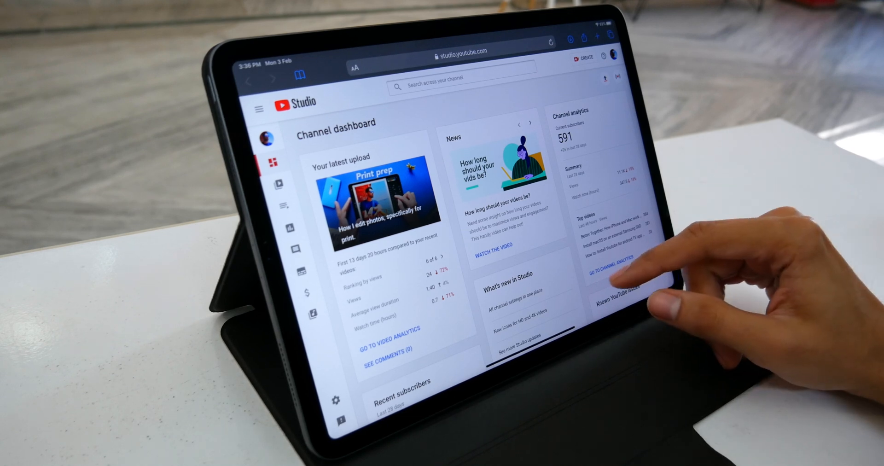
# View the channel analytics and go into a video's details from there
pyautogui.scroll(-3)
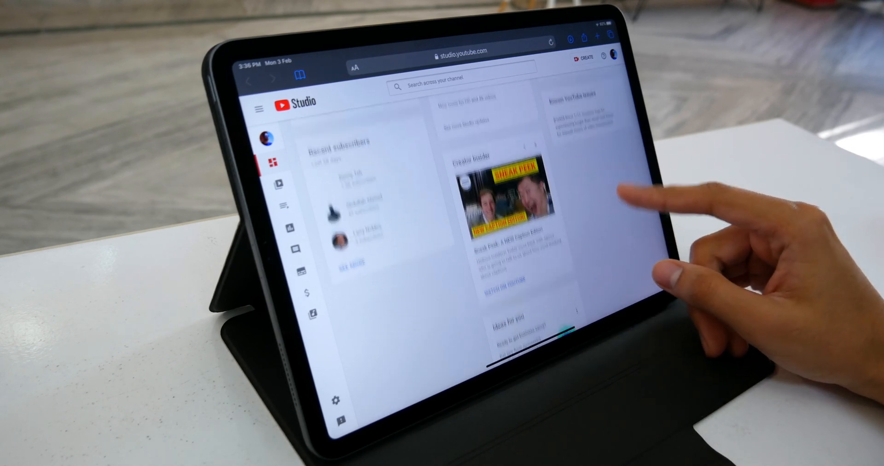
pyautogui.click(281, 227)
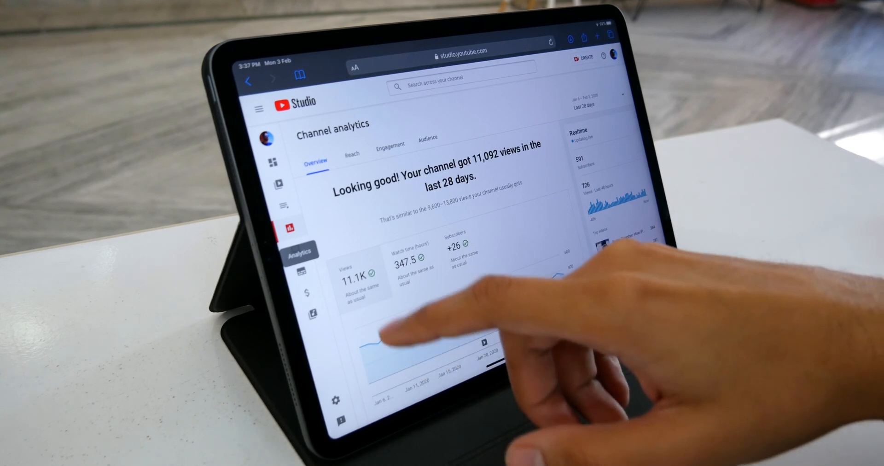
pyautogui.click(278, 182)
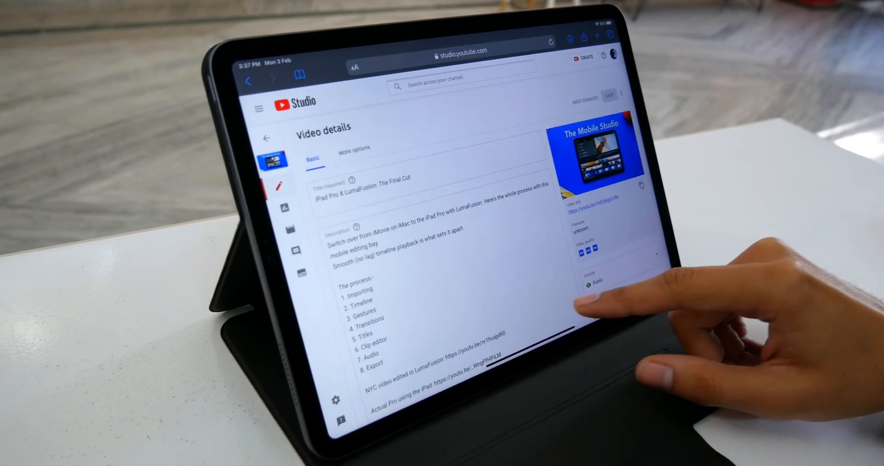
# Adjust when the end screen elements appear on the LumaFusion video's timeline
pyautogui.scroll(-3)
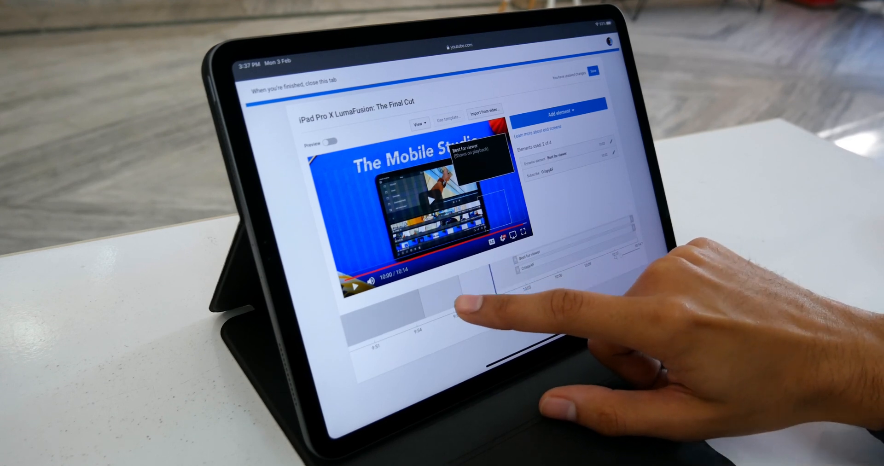
pyautogui.moveTo(468, 305); pyautogui.dragTo(443, 321)
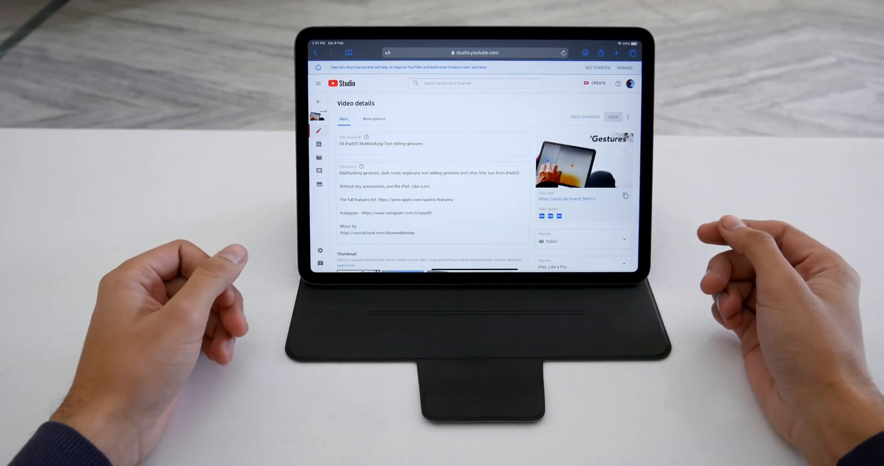
# Review the gestures video's thumbnail choices and audience setting, choosing an option there
pyautogui.scroll(-3)
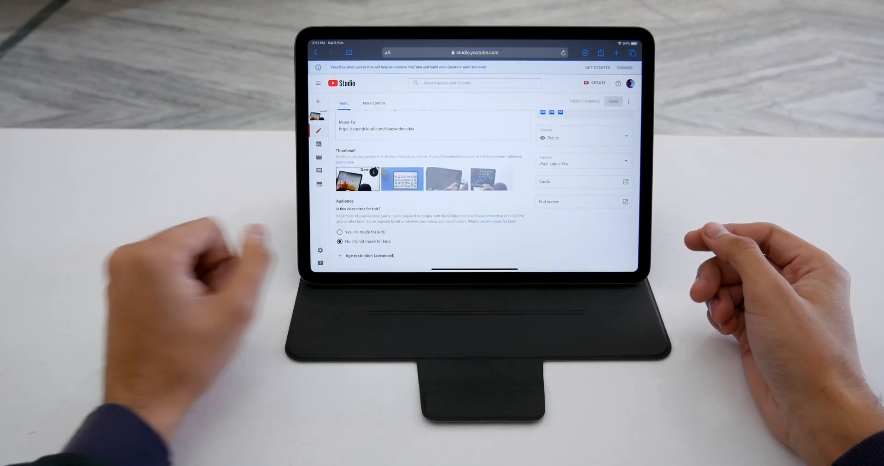
pyautogui.click(402, 179)
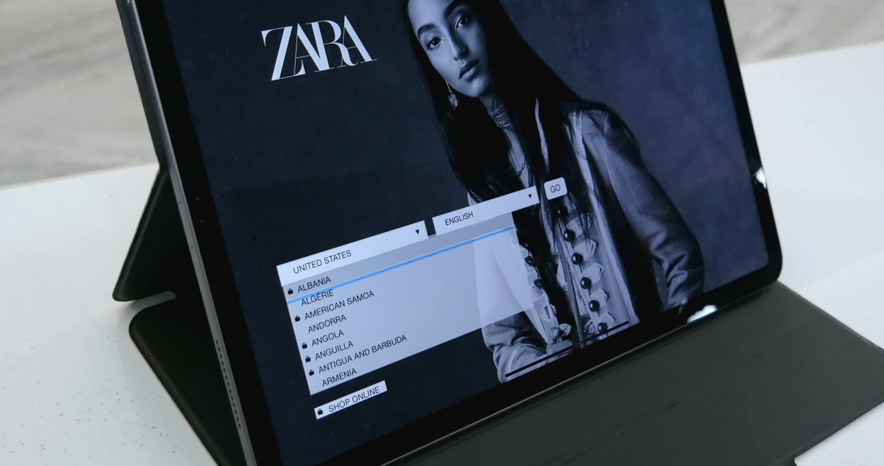
# Choose Australia as the shopping country from Zara's country list
pyautogui.scroll(-3)
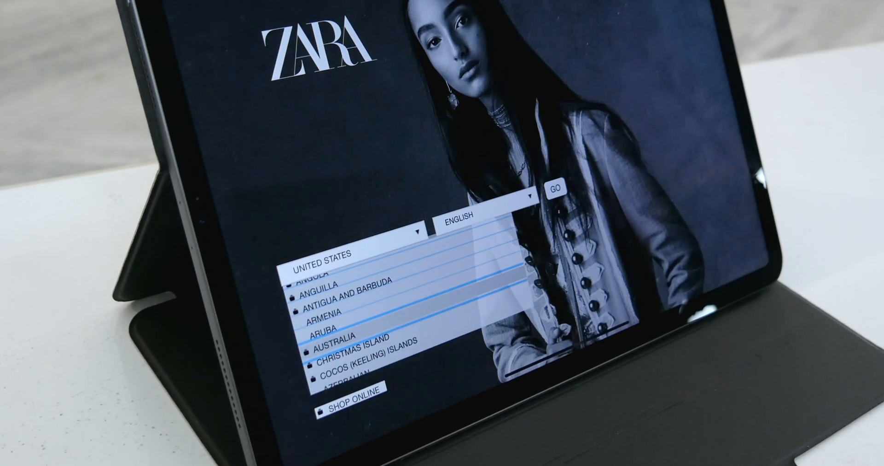
pyautogui.click(346, 340)
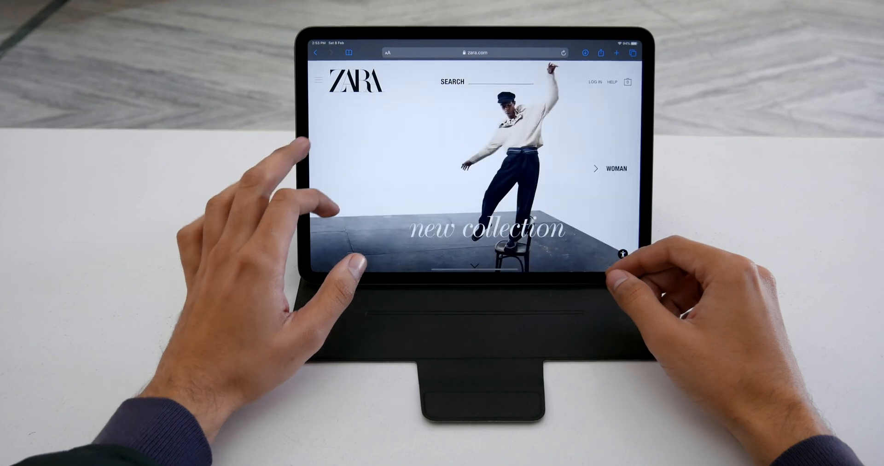
# Browse to the MAN section's Knitwear collection from the category list
pyautogui.click(321, 81)
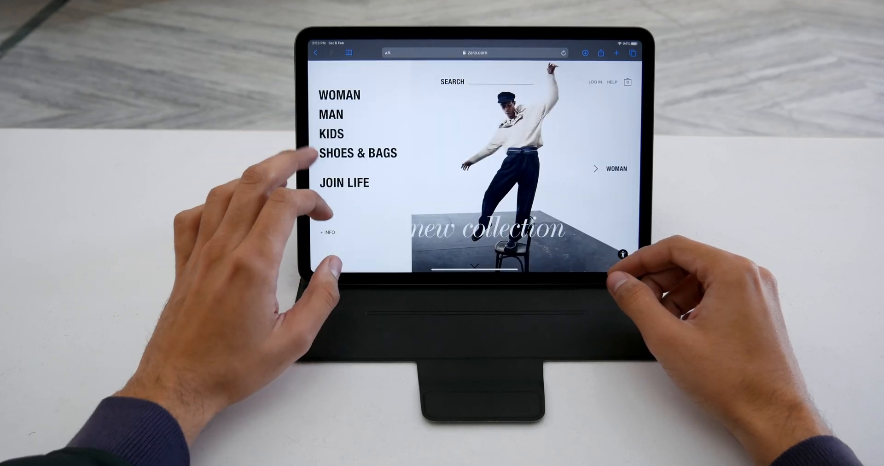
pyautogui.click(331, 114)
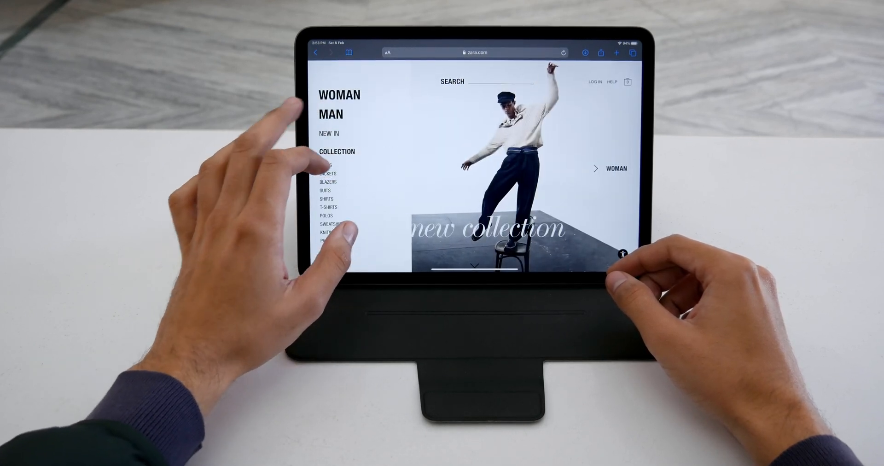
pyautogui.scroll(-3)
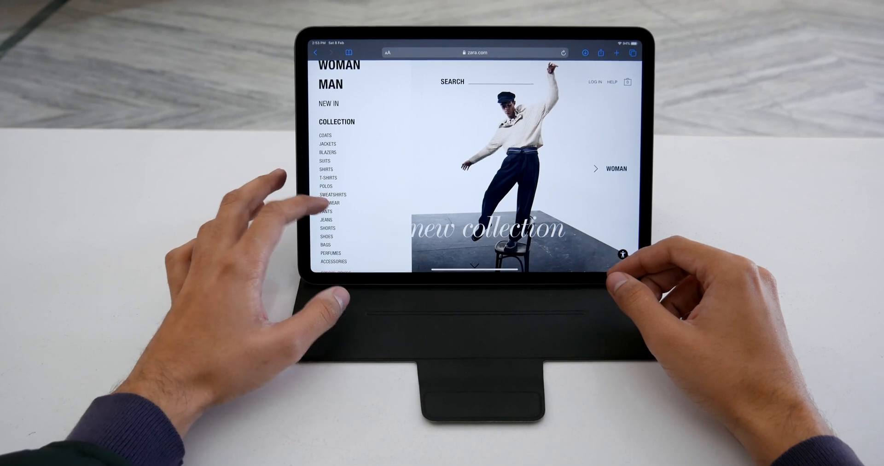
pyautogui.click(330, 203)
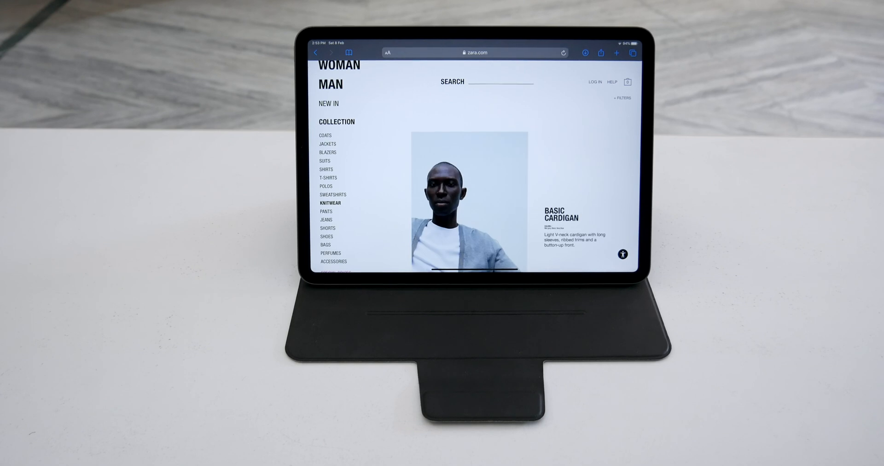
pyautogui.scroll(-3)
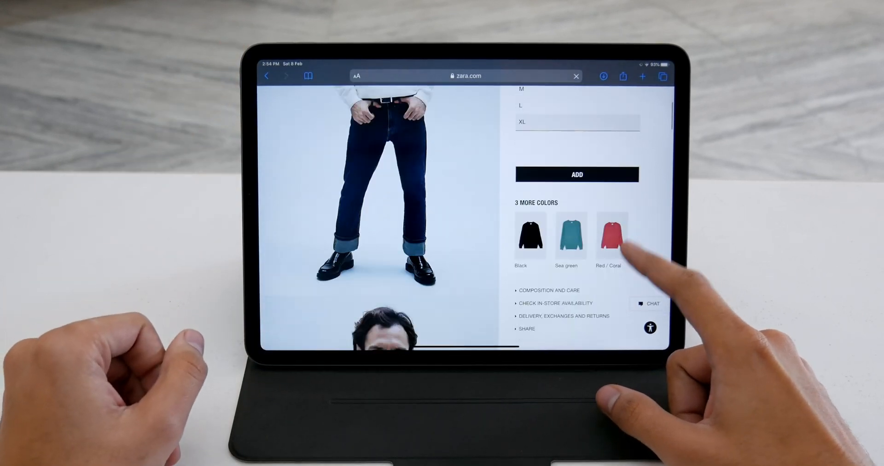
# Switch the sweater to Red / Coral and read its delivery, exchanges and returns information
pyautogui.click(611, 235)
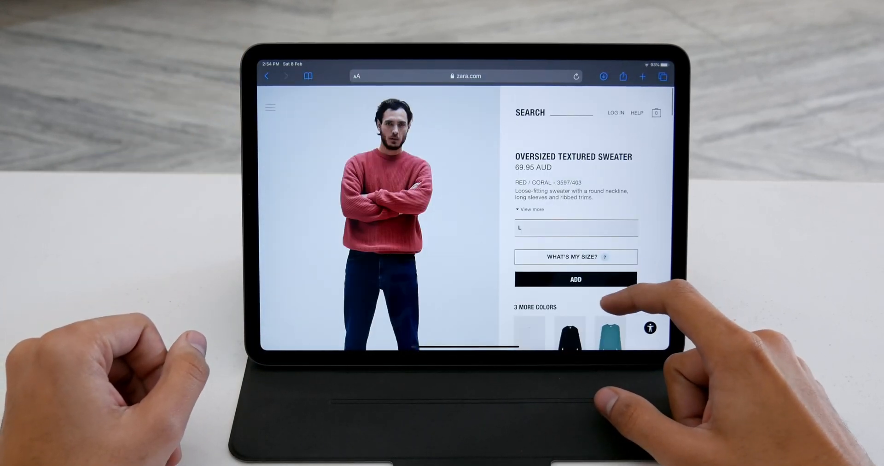
pyautogui.scroll(-3)
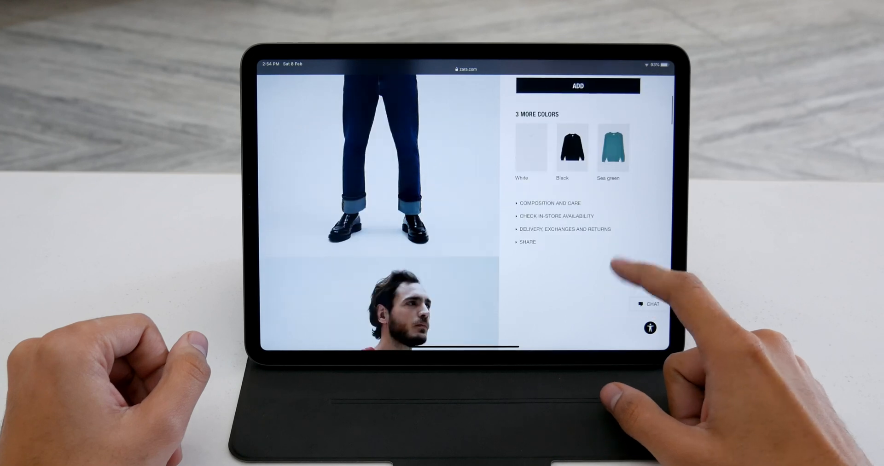
pyautogui.click(564, 228)
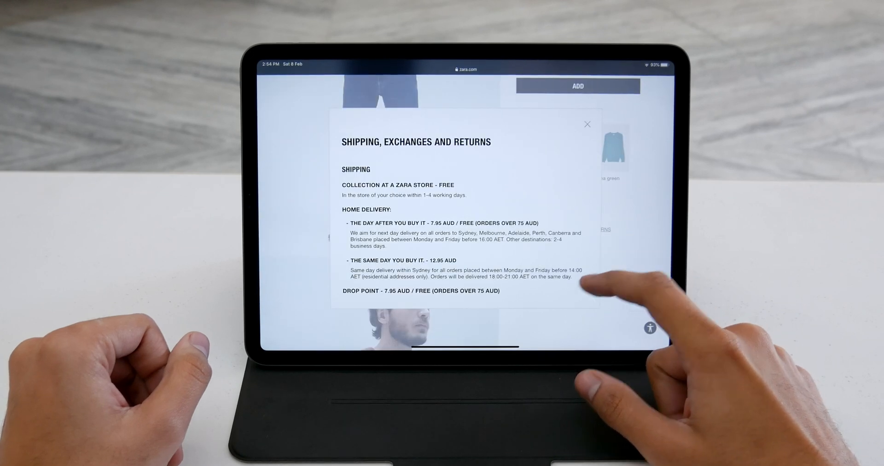
pyautogui.scroll(-3)
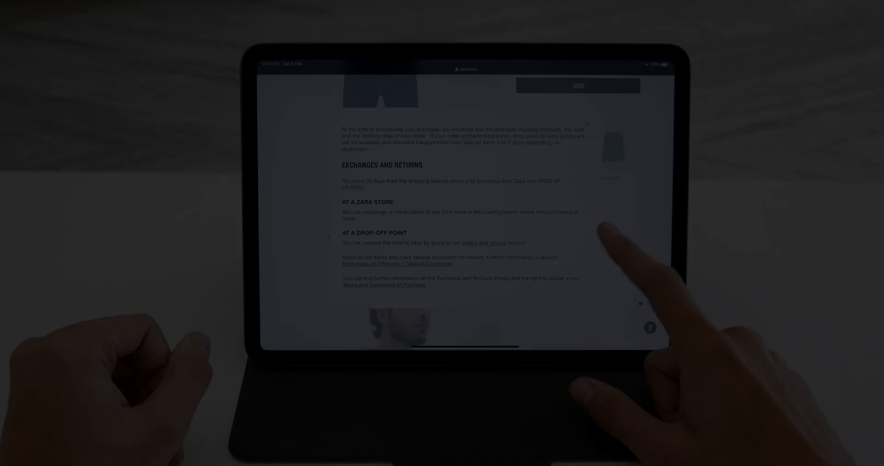